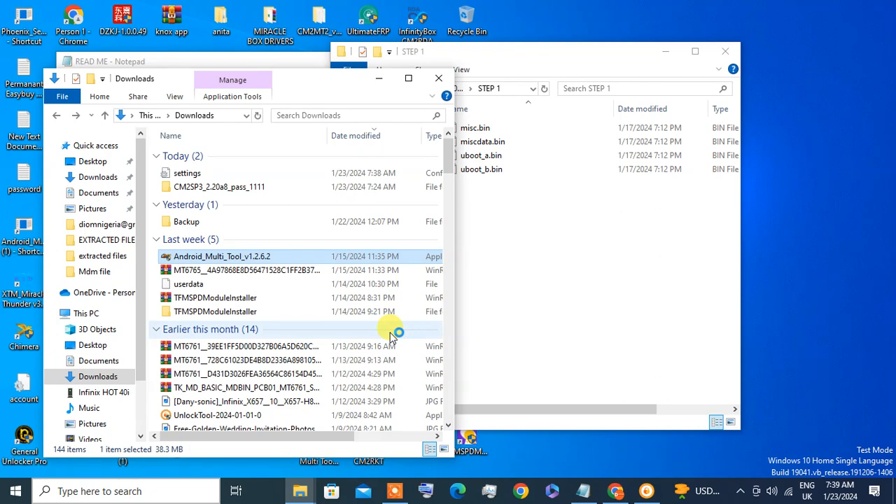
{"action": "mouse_move", "coordinate": [391, 336]}
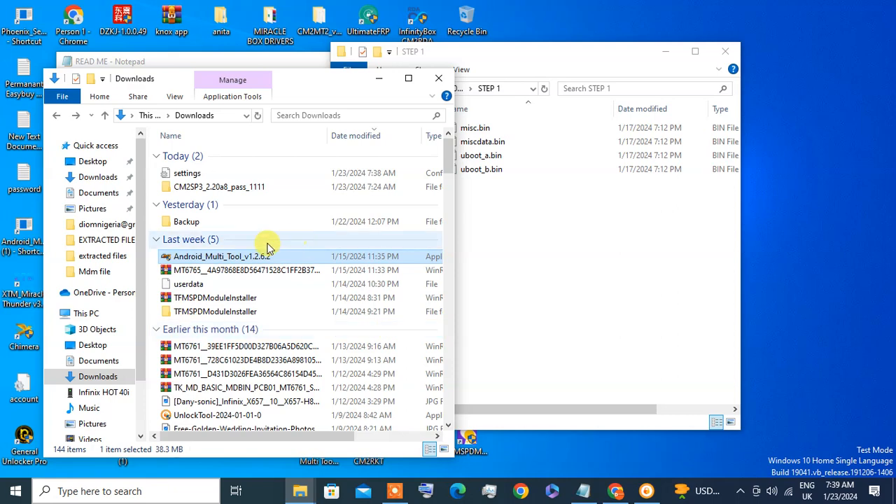
{"action": "mouse_move", "coordinate": [252, 256]}
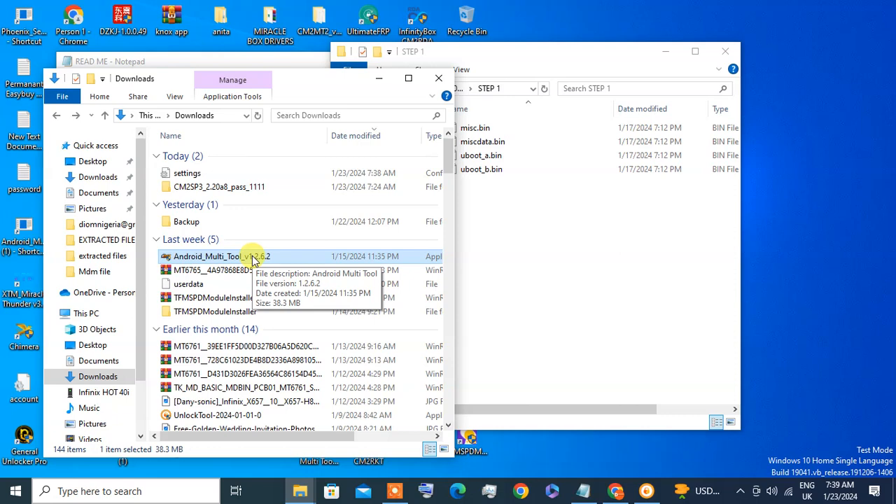
{"action": "mouse_move", "coordinate": [267, 259]}
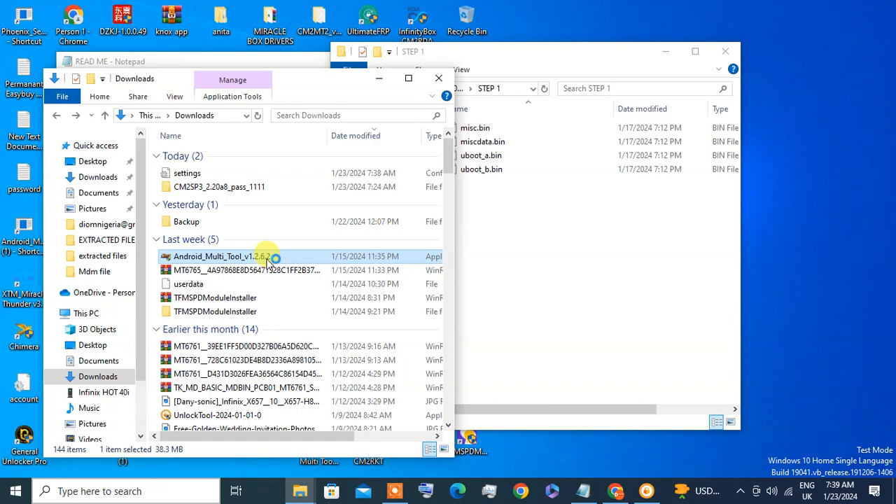
Launch Android_Multi_Tool_v1.2.6.2 and log in with the remembered account
{"action": "double_click", "coordinate": [224, 257]}
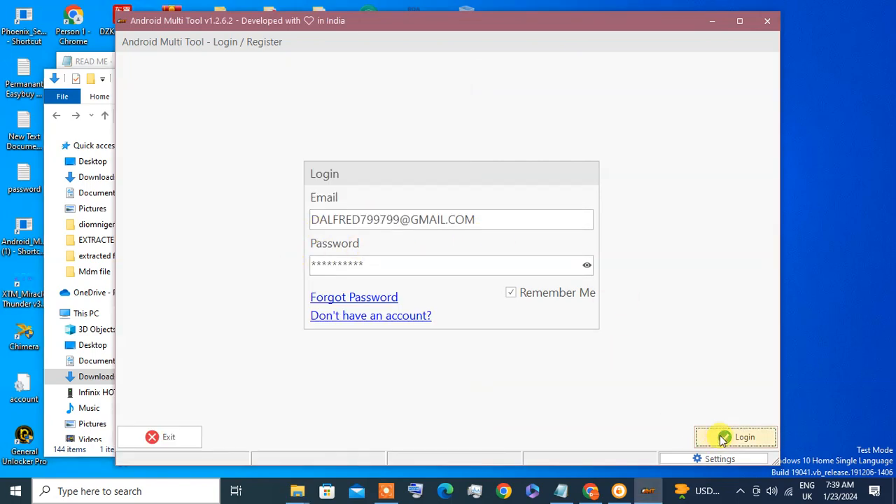
{"action": "left_click", "coordinate": [725, 436]}
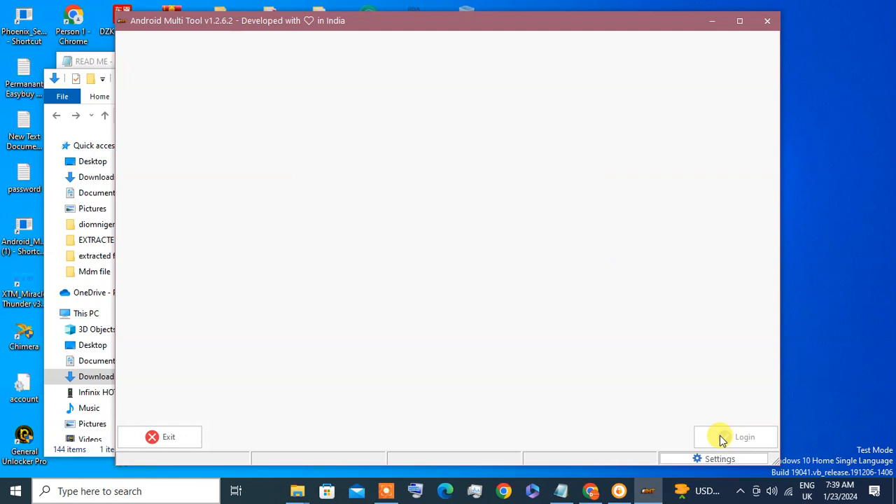
{"action": "left_click", "coordinate": [734, 437]}
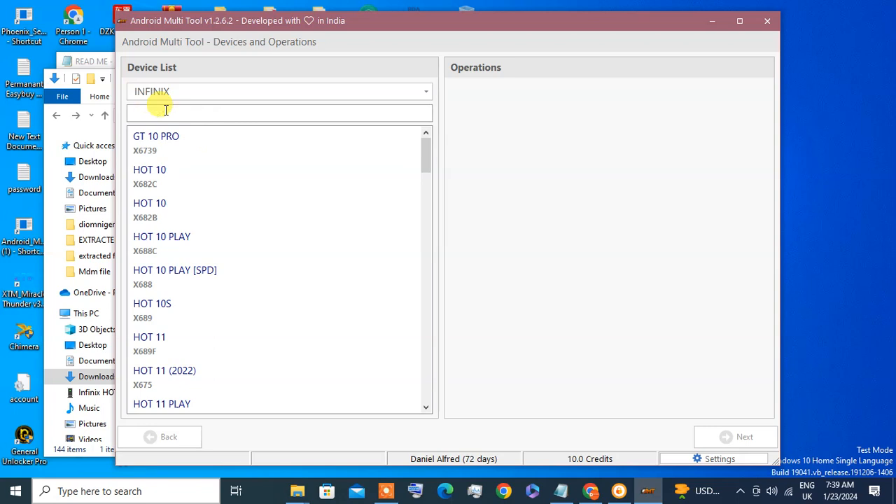
Filter Infinix models by '652', pick SMART 8 HD (X6525), and run Factory Reset and FRP
{"action": "type", "text": "6"}
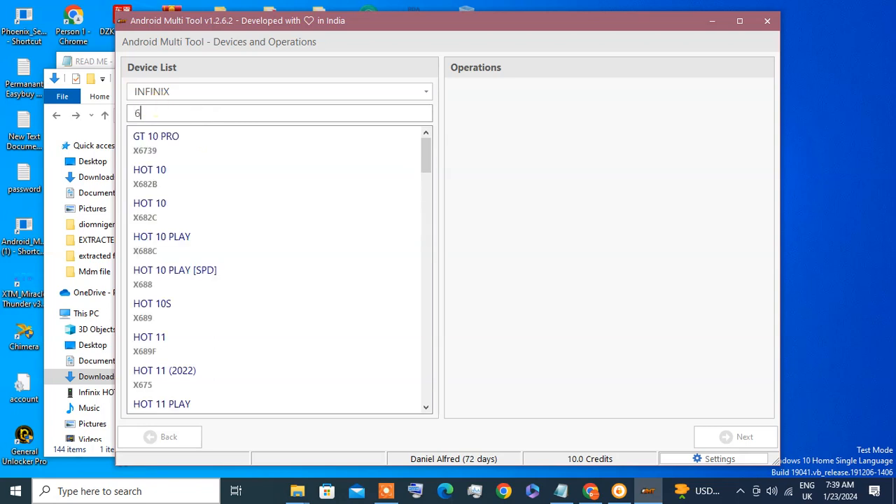
{"action": "type", "text": "52"}
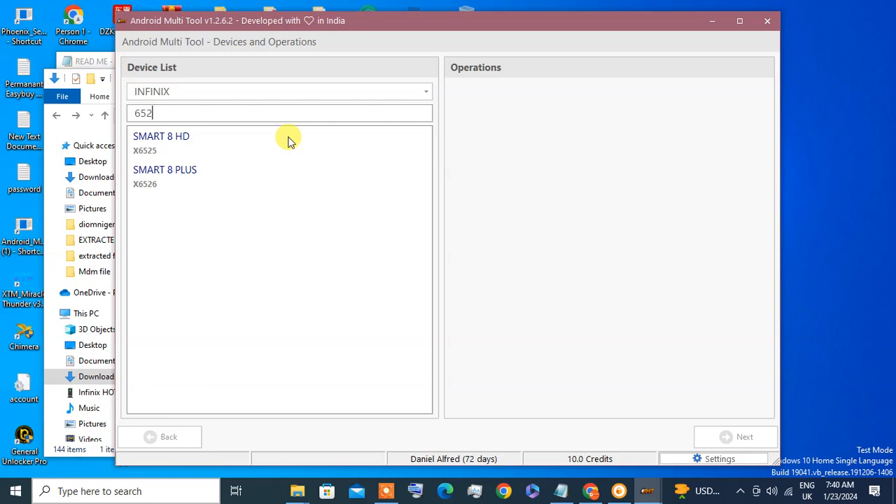
{"action": "mouse_move", "coordinate": [221, 133]}
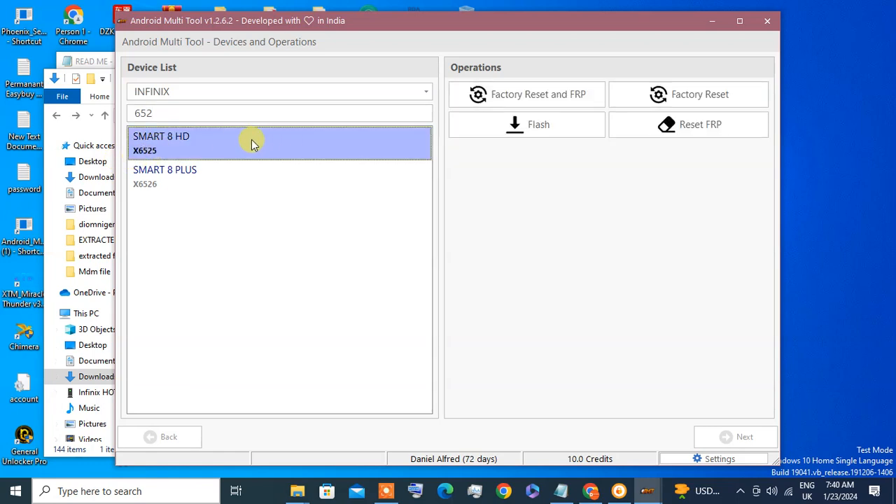
{"action": "mouse_move", "coordinate": [700, 133]}
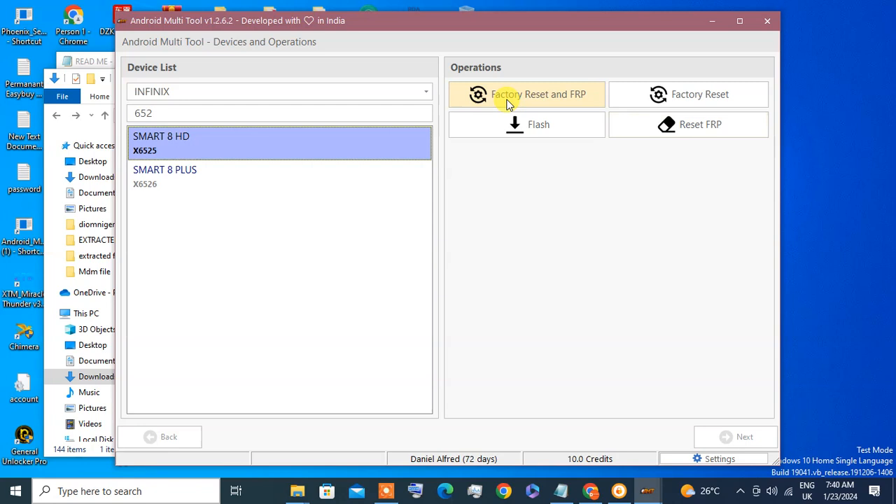
{"action": "left_click", "coordinate": [526, 94]}
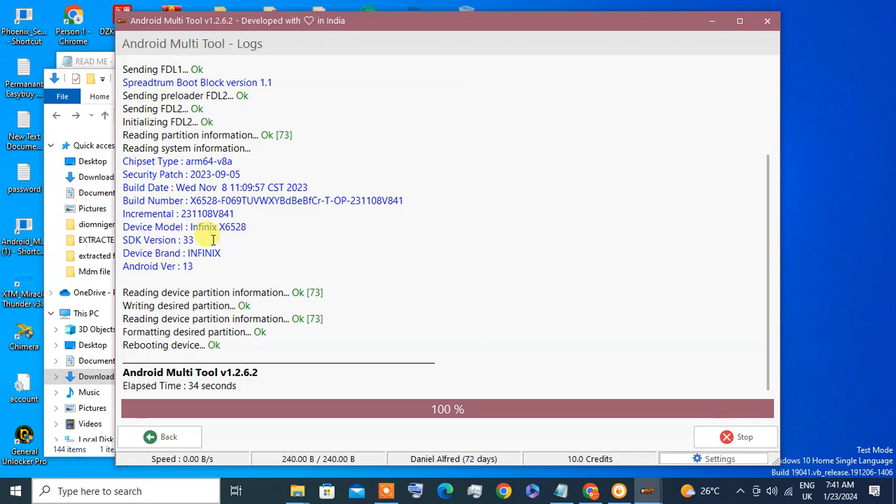
{"action": "mouse_move", "coordinate": [235, 227]}
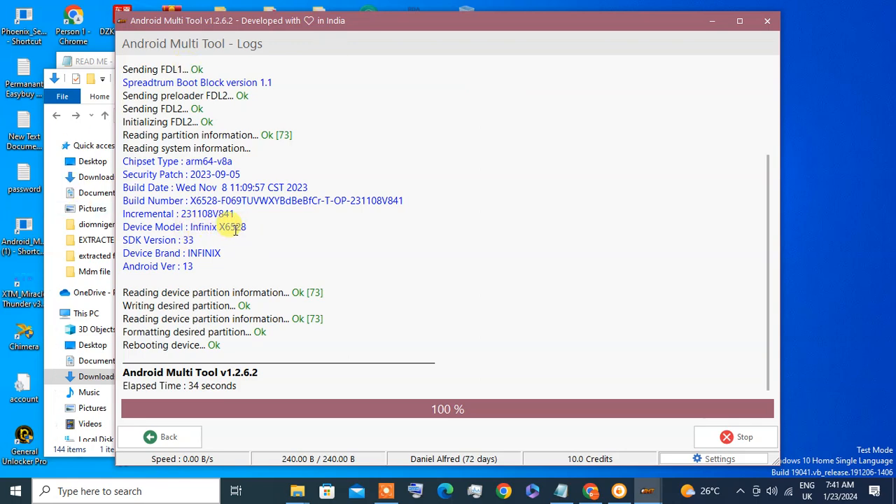
{"action": "mouse_move", "coordinate": [188, 253]}
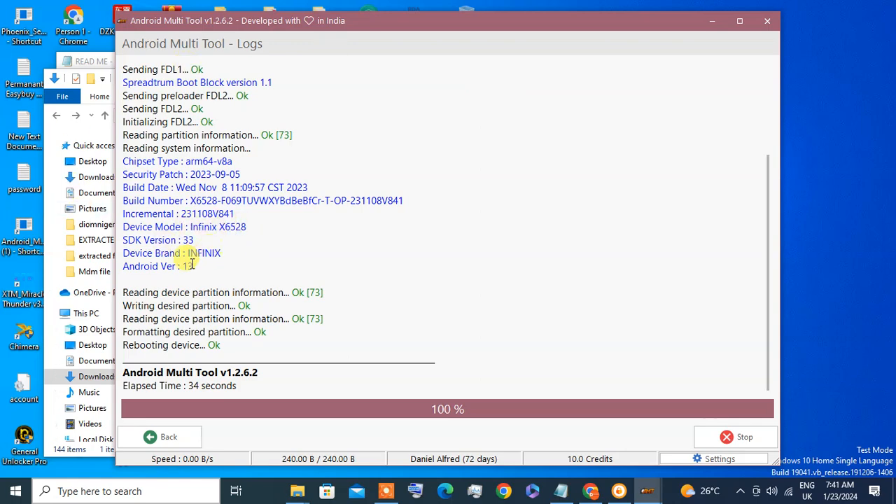
{"action": "mouse_move", "coordinate": [259, 205]}
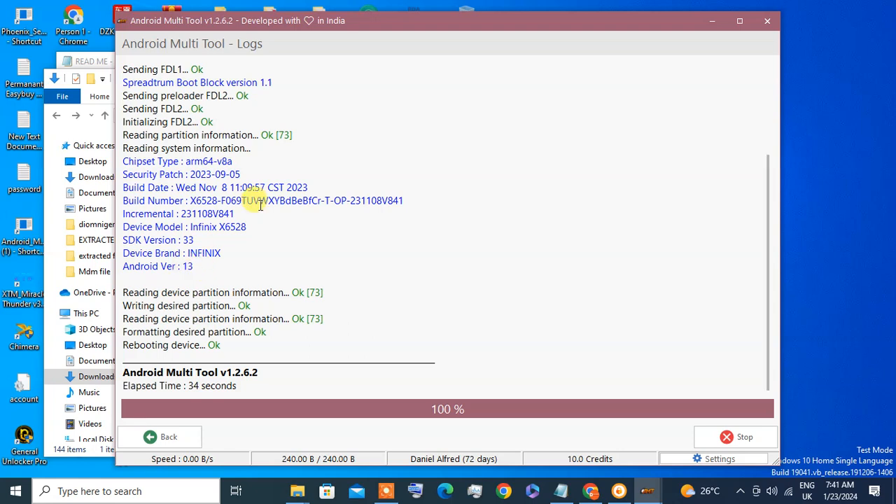
{"action": "mouse_move", "coordinate": [276, 189]}
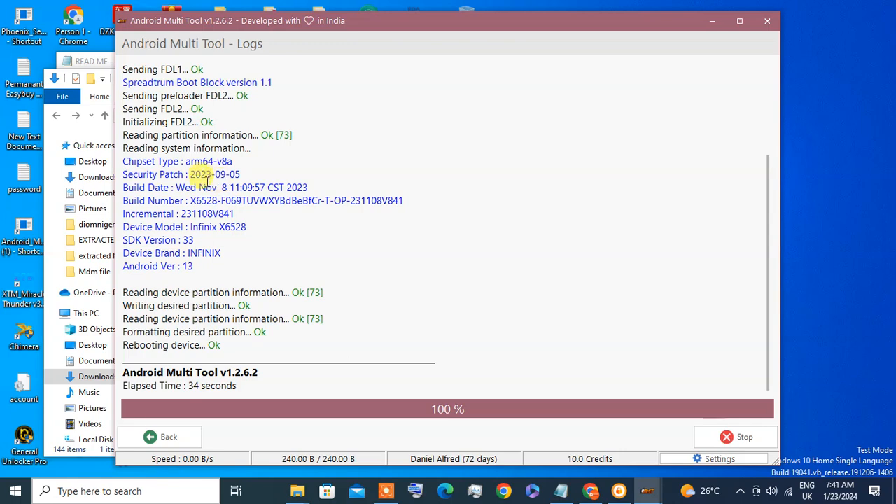
{"action": "mouse_move", "coordinate": [219, 234]}
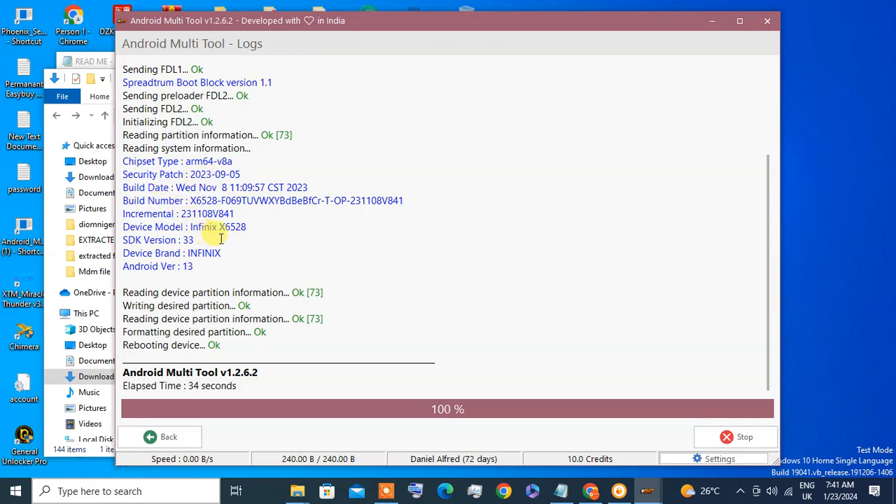